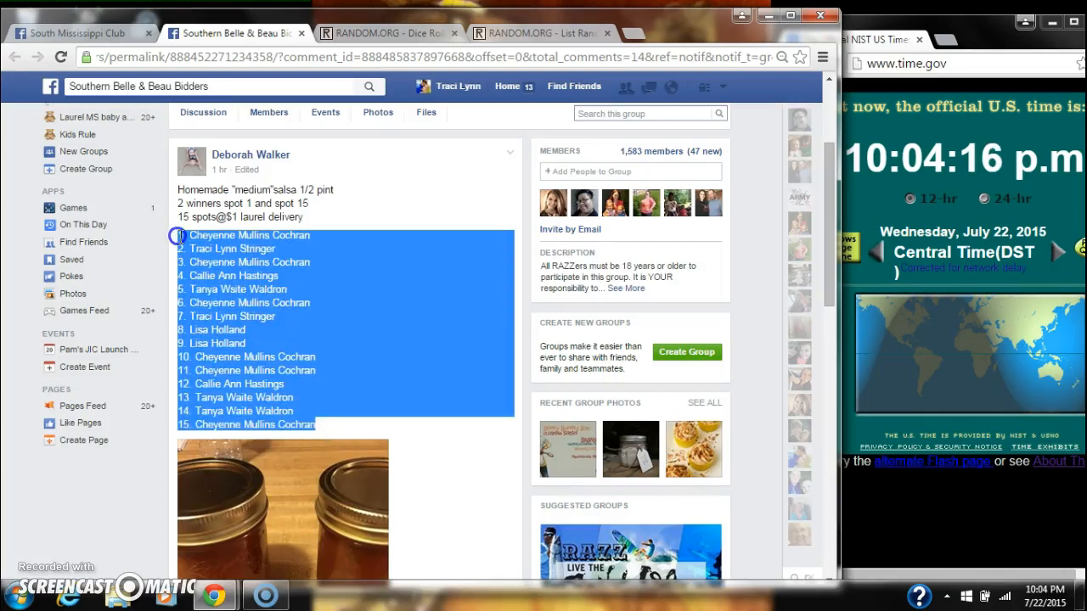
Copy the post's numbered list of 15 names and move over to the List Randomizer page.
right_click(297, 275)
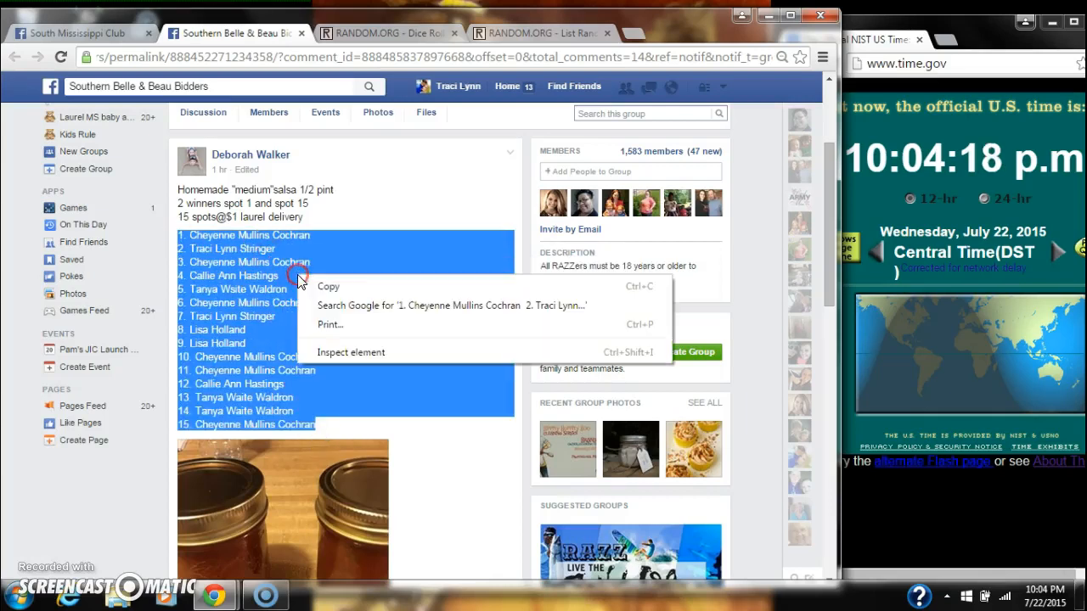
scroll("down", 3)
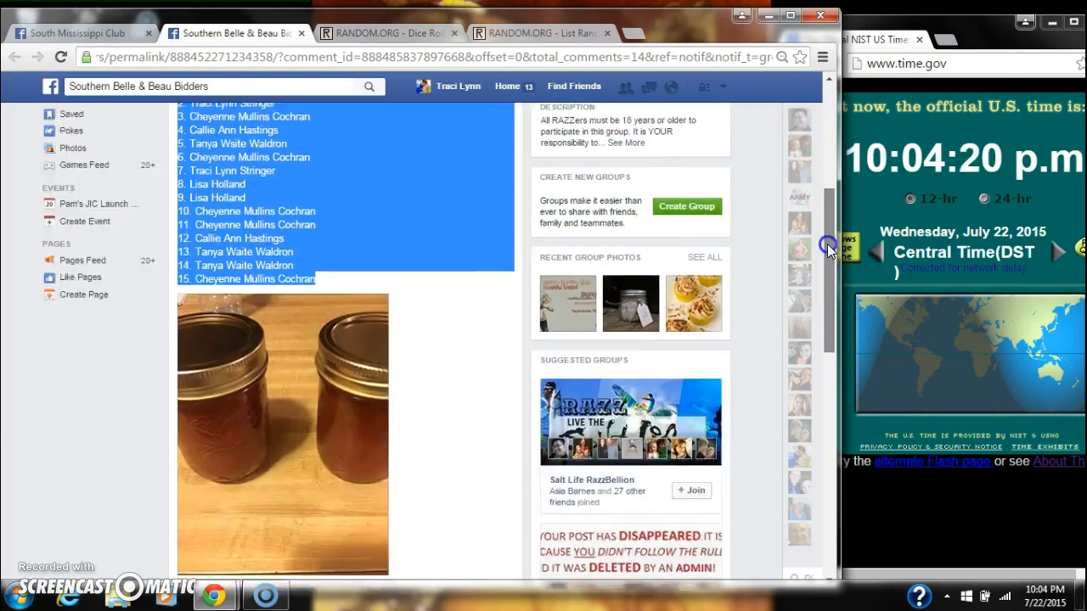
scroll("down", 3)
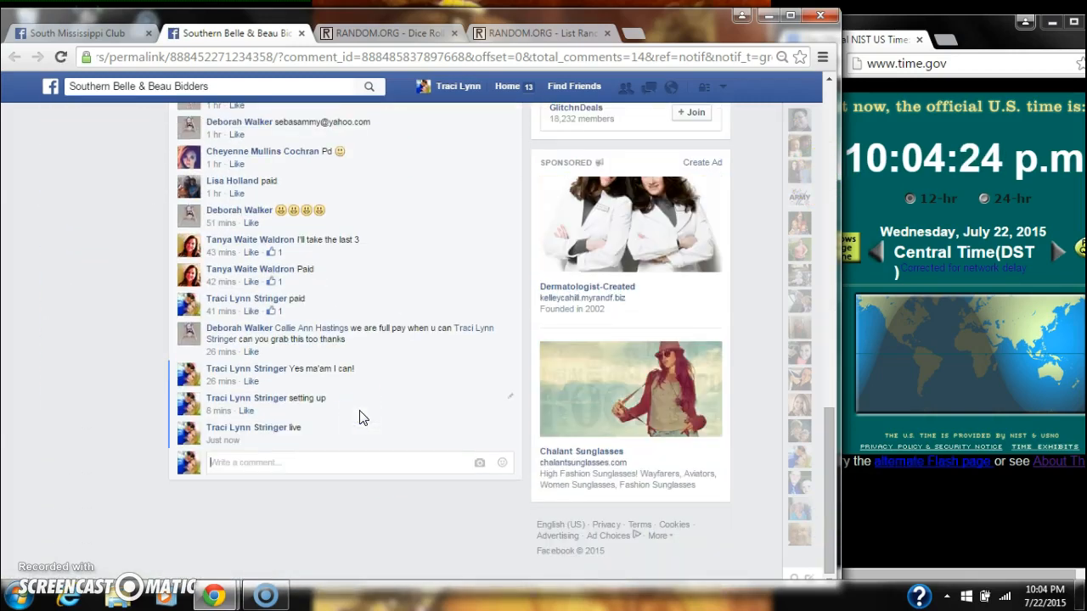
mouse_move(224, 441)
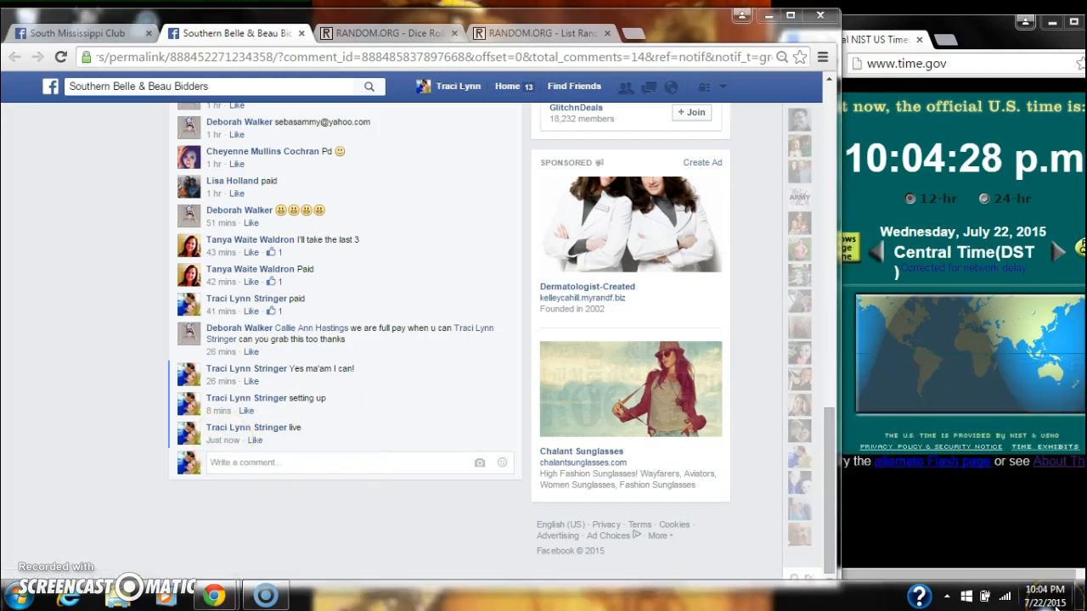
left_click(546, 32)
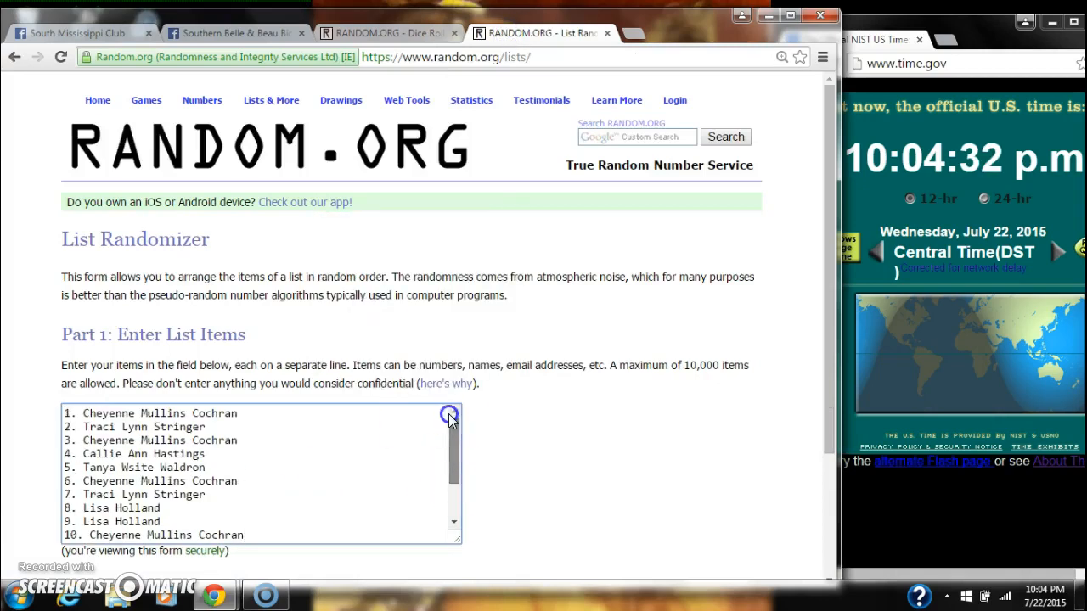
Roll two virtual dice on the Dice Roller, getting a six and a five, then return to the name list.
left_click(399, 32)
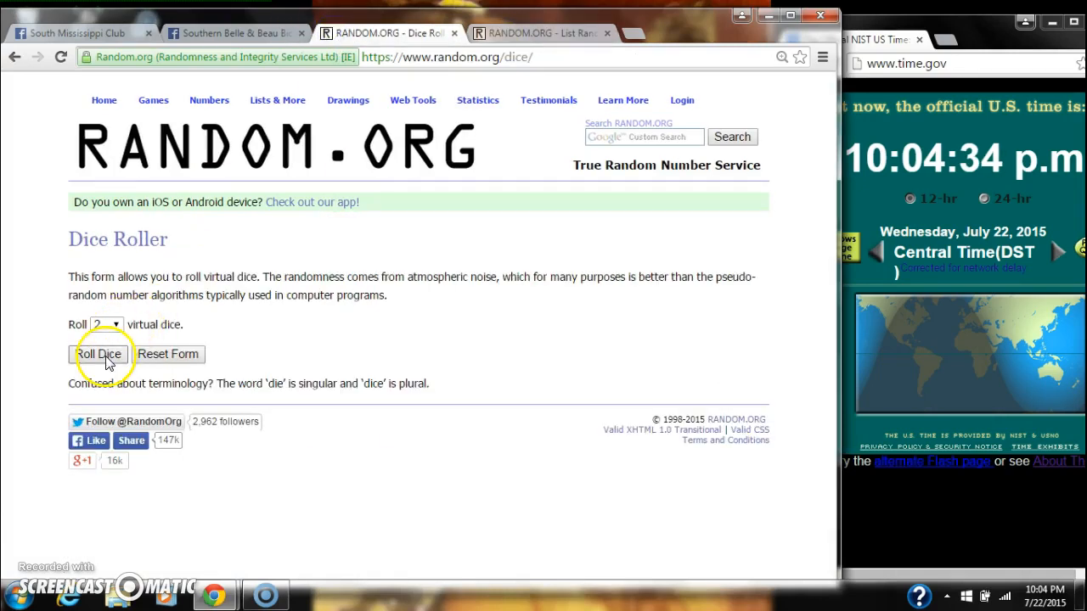
left_click(99, 355)
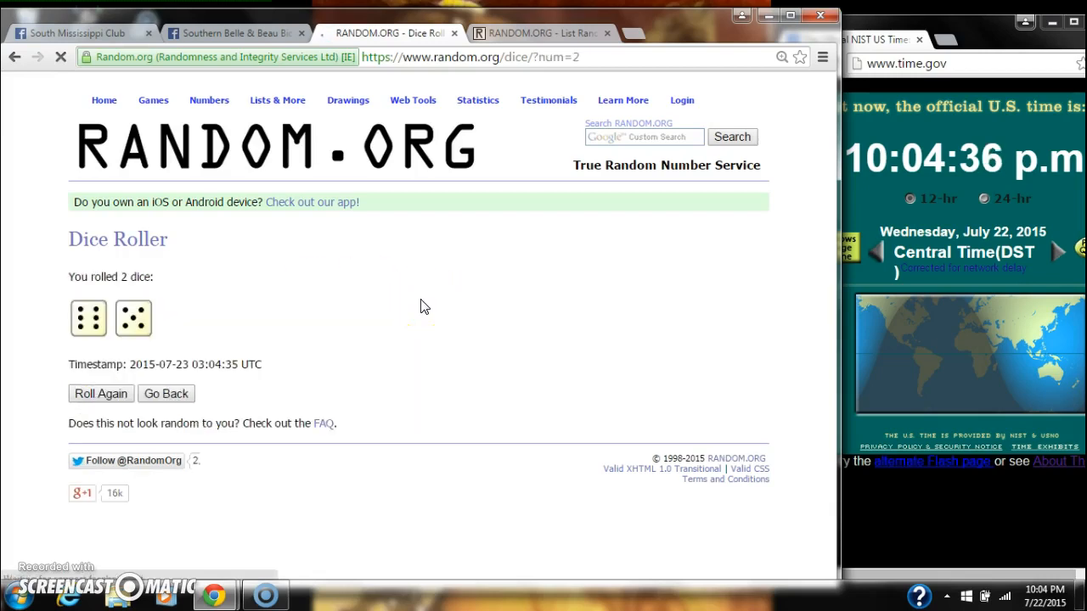
left_click(544, 34)
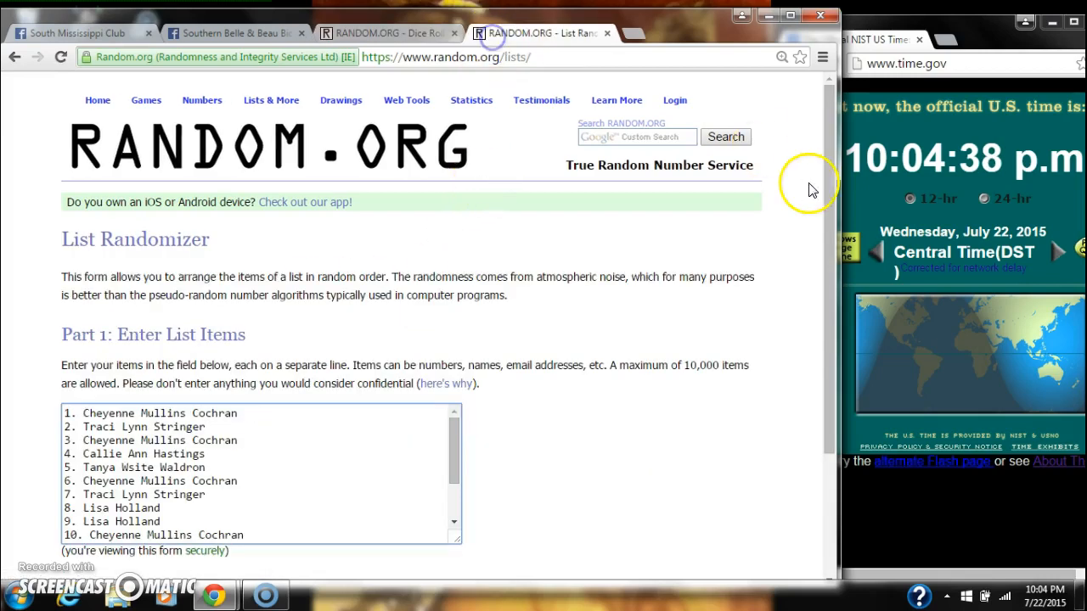
Shuffle the 15 names into a random order once and recheck the six-and-five dice result.
scroll("down", 3)
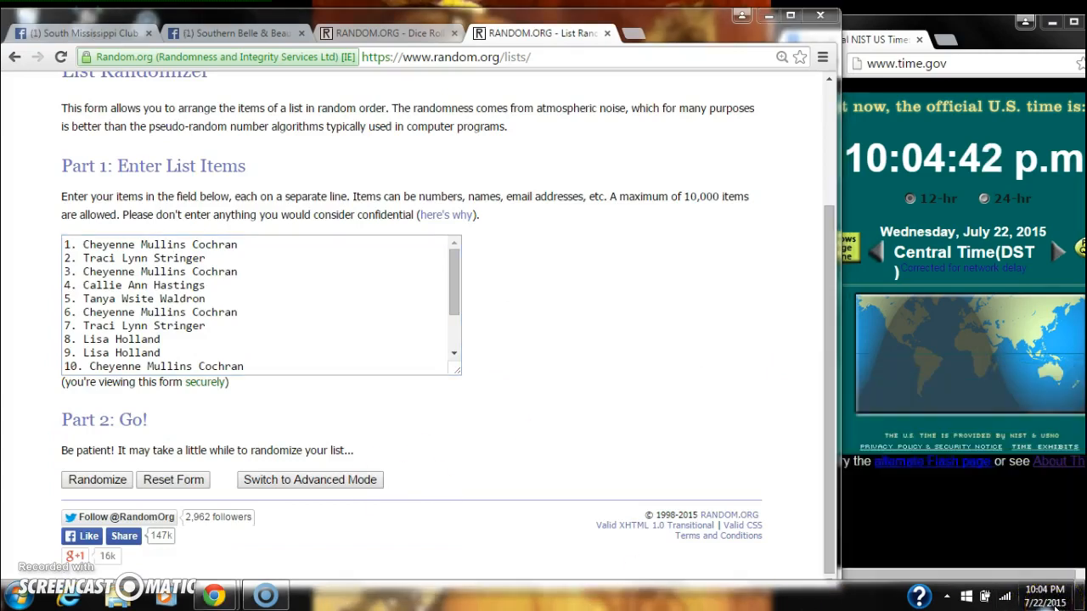
left_click(96, 478)
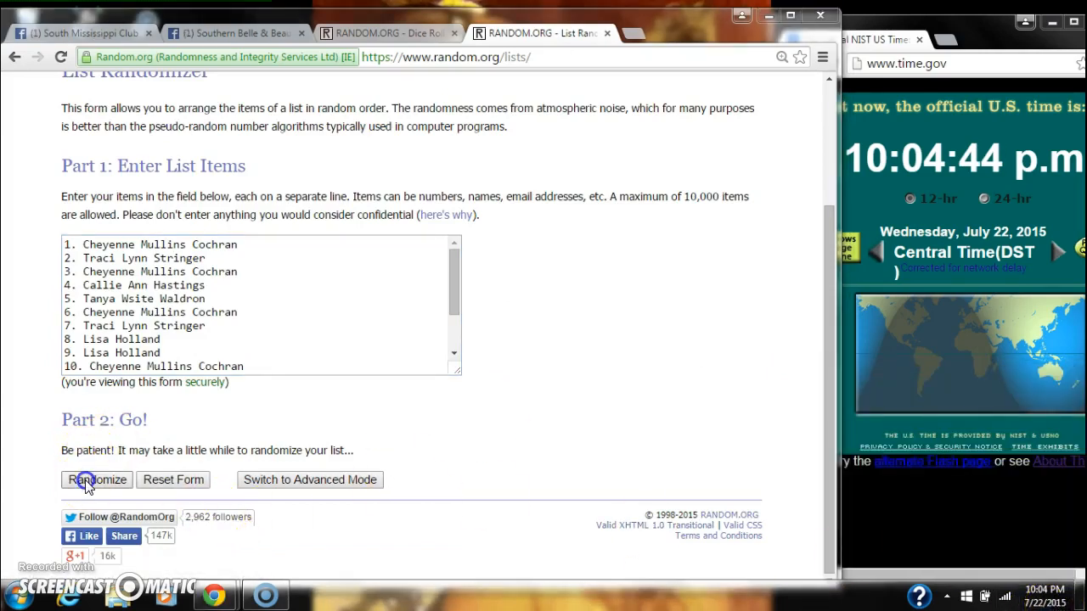
left_click(95, 478)
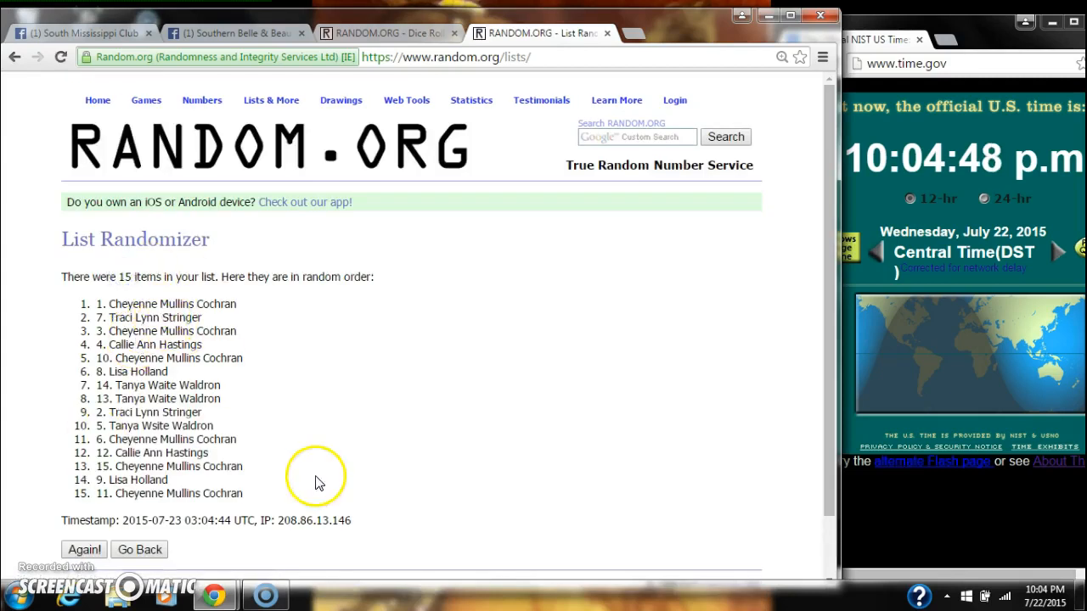
left_click(382, 32)
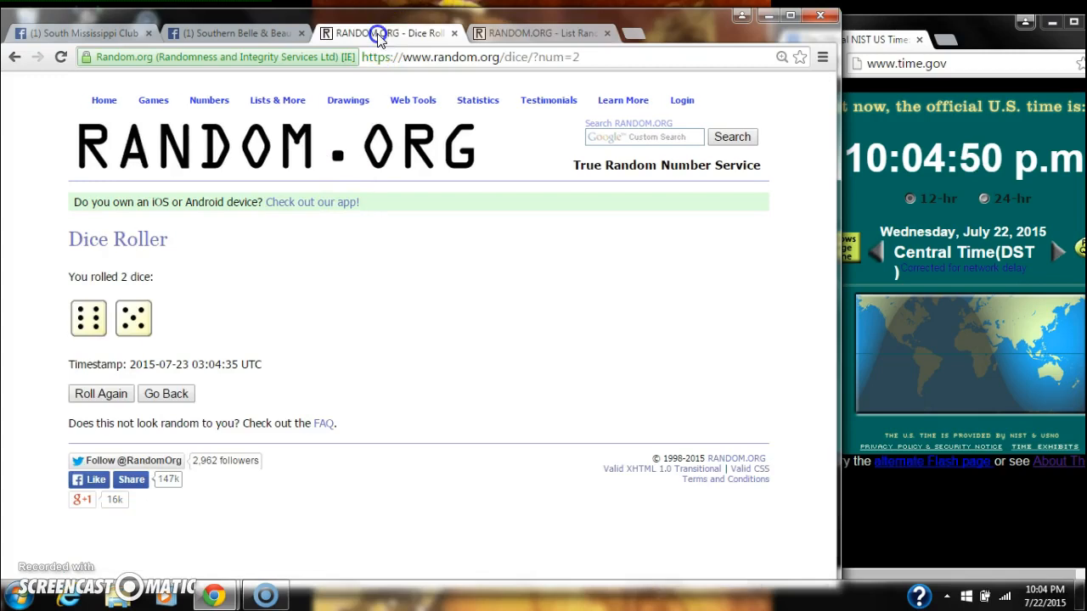
left_click(546, 32)
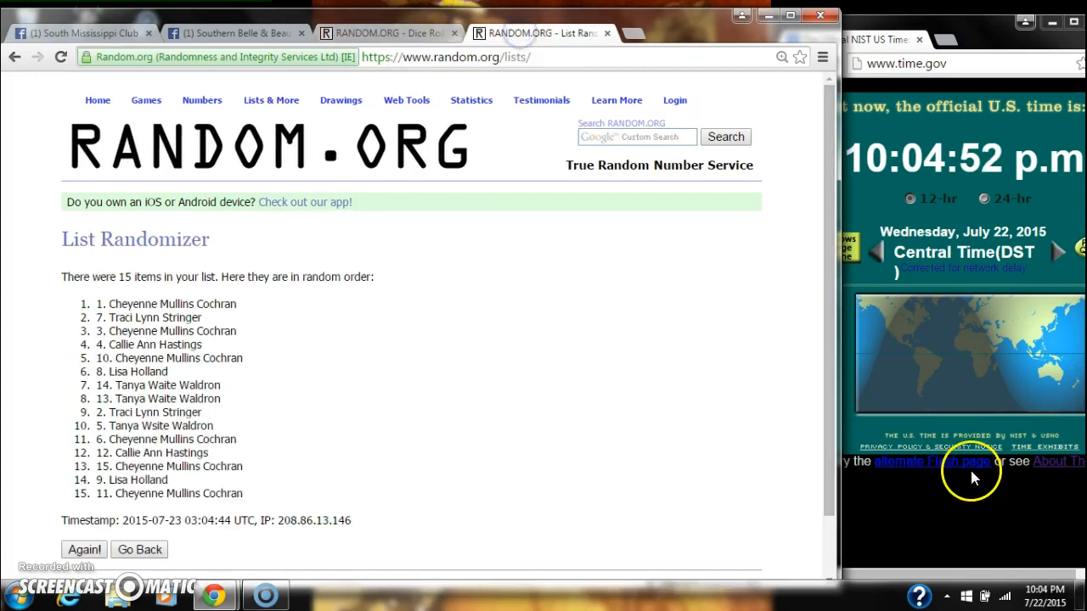
mouse_move(145, 515)
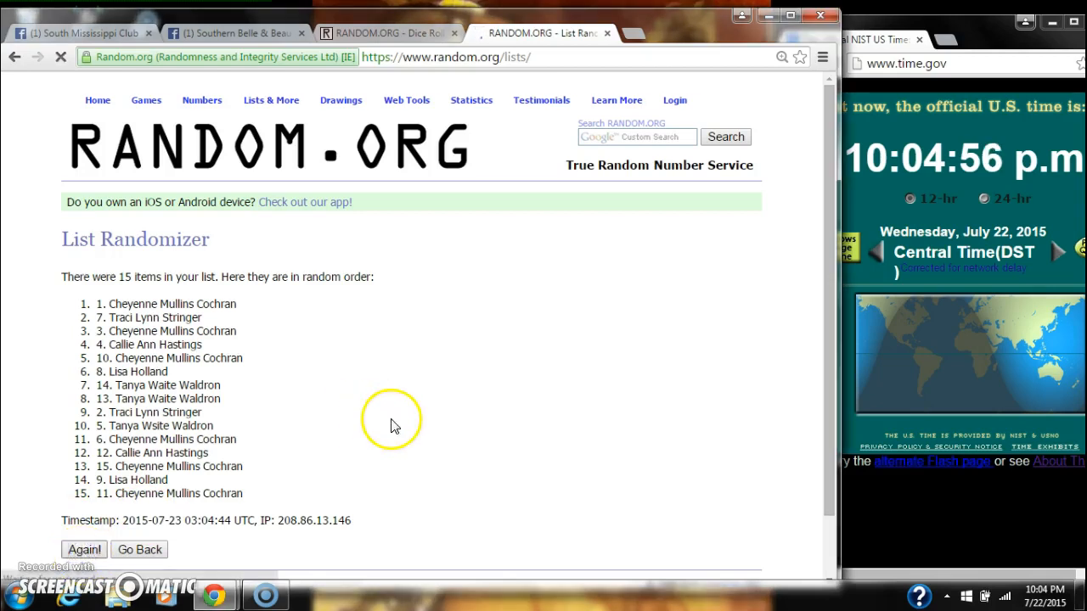
Reshuffle the 15-name list with Again until it reports six randomizations.
left_click(85, 550)
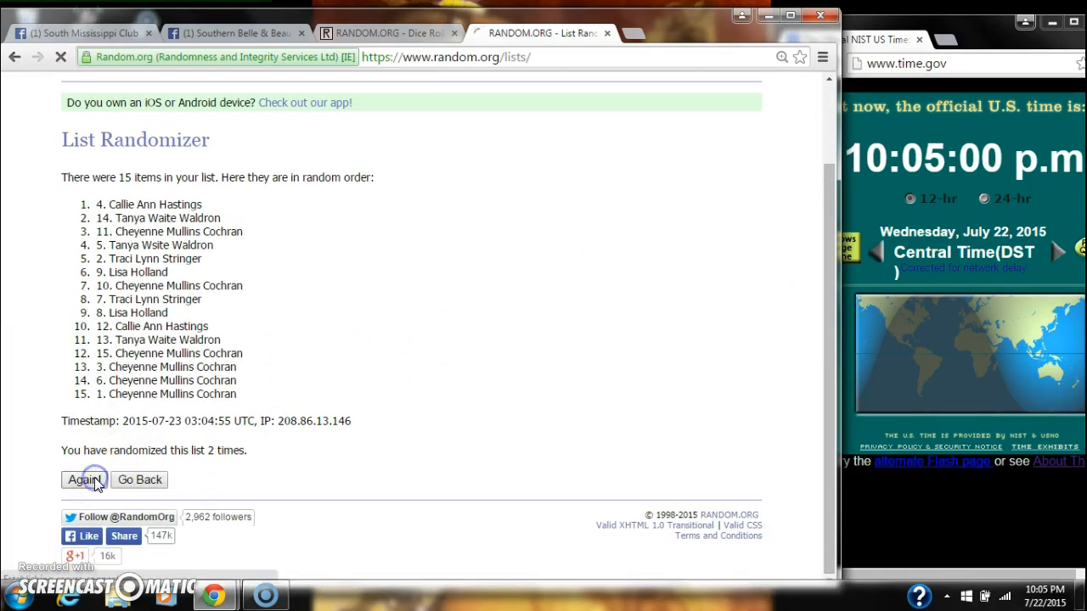
left_click(83, 479)
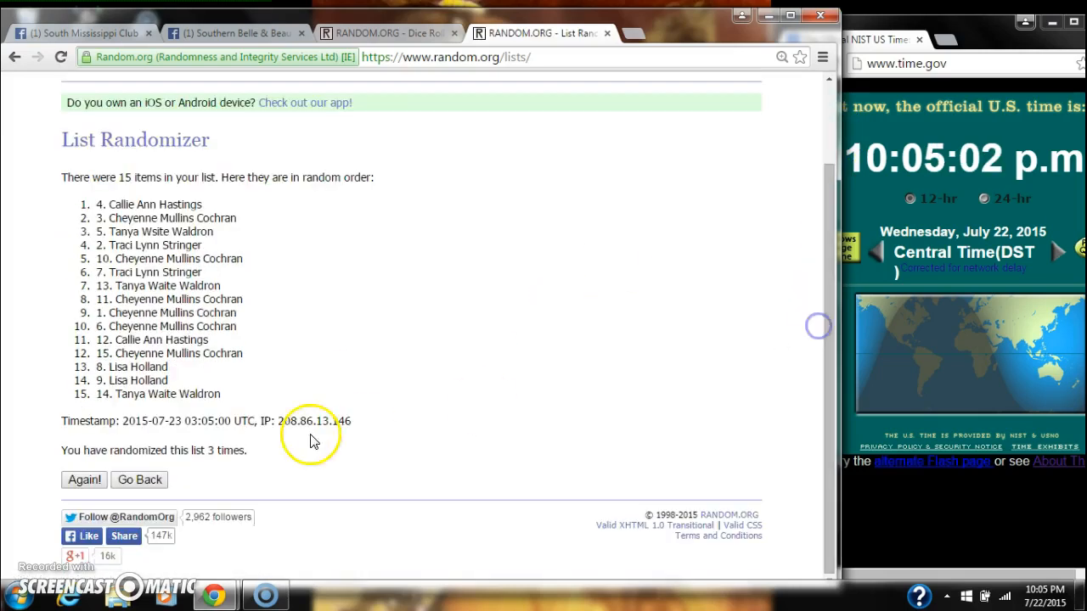
left_click(83, 479)
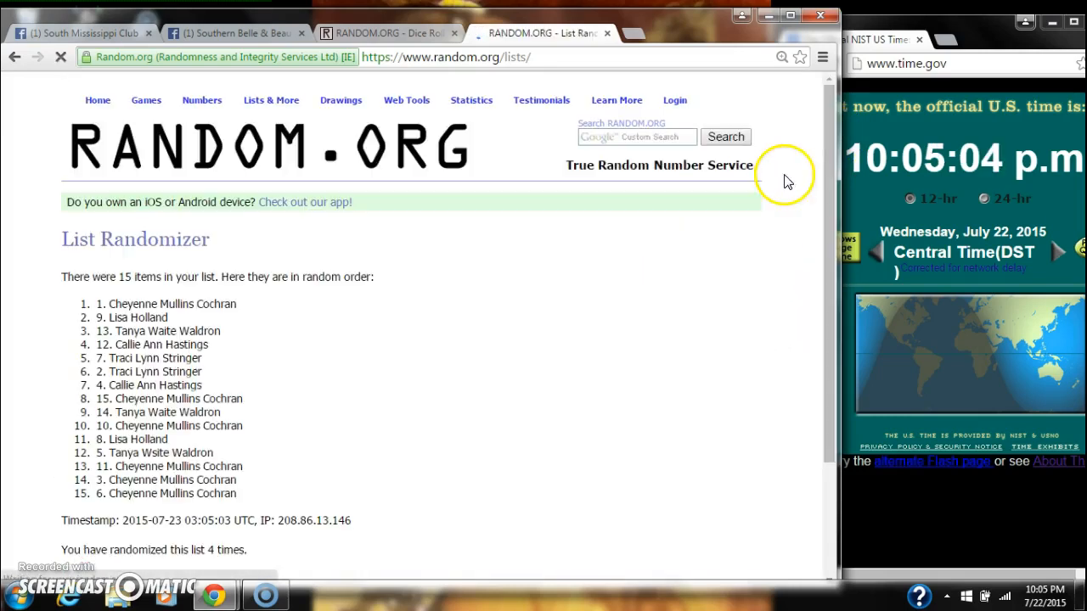
scroll("down", 3)
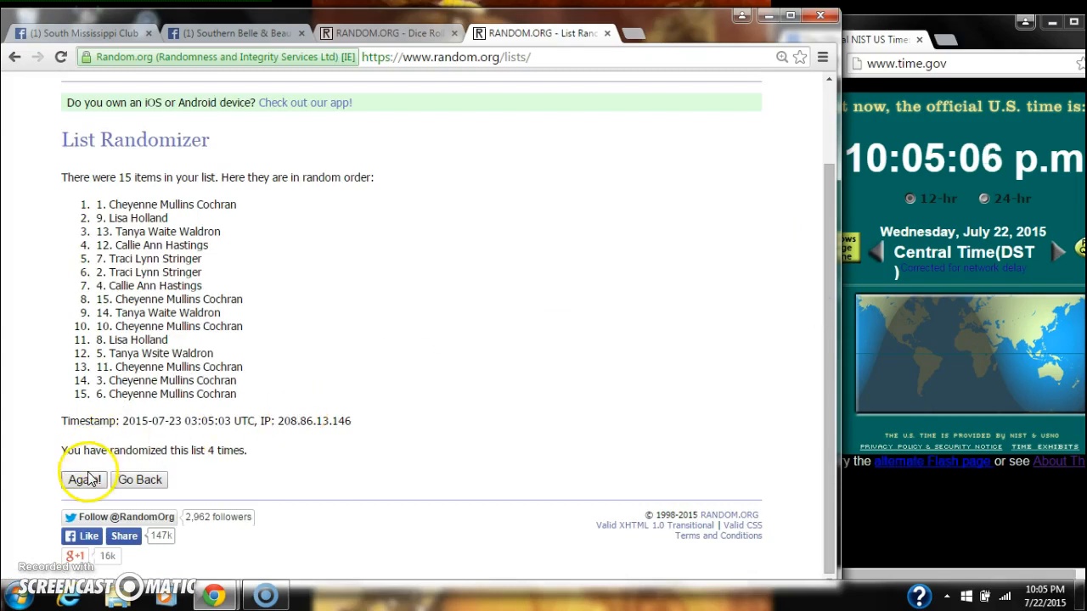
left_click(83, 479)
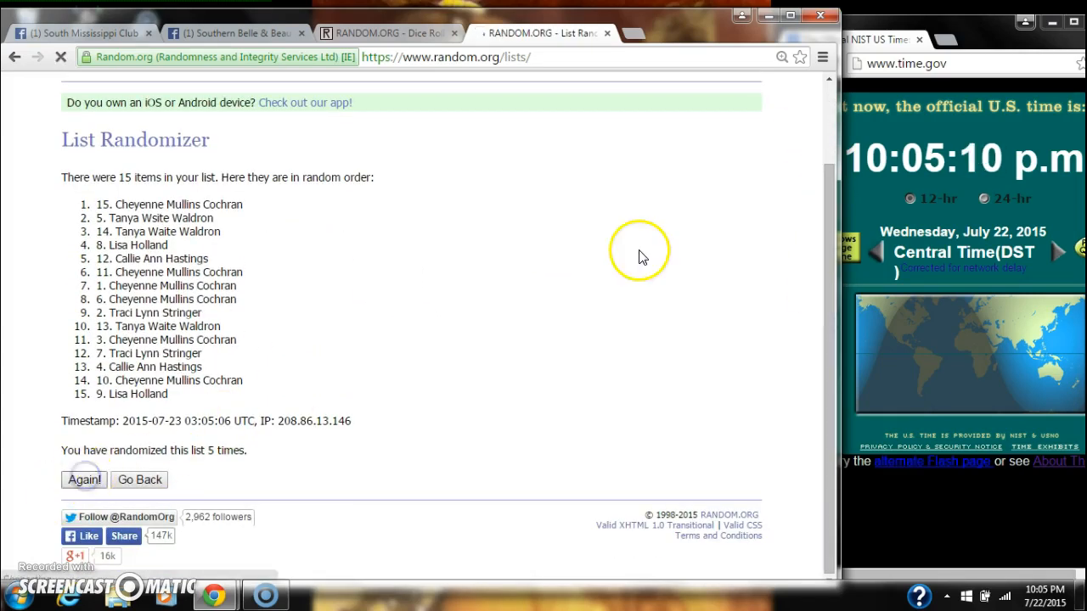
left_click(83, 479)
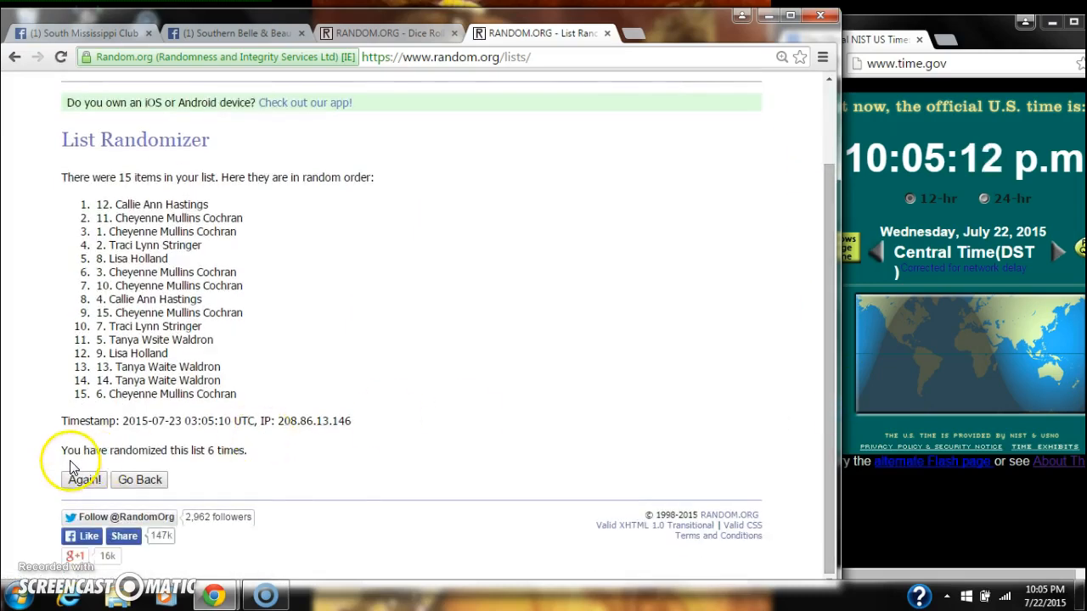
Keep reshuffling the list until the page reports it was randomized 10 times.
left_click(81, 479)
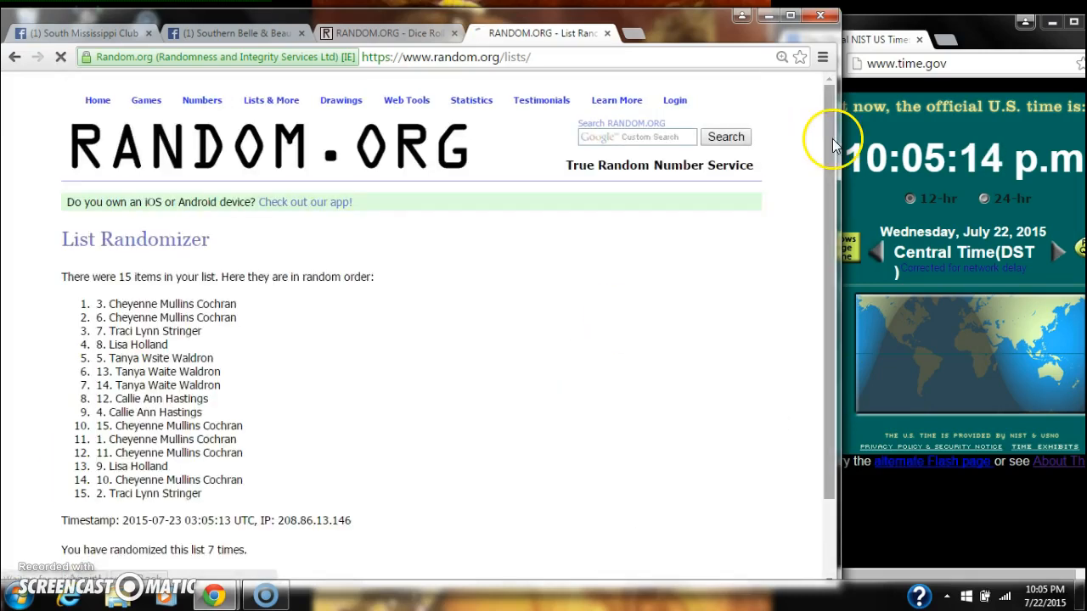
scroll("down", 3)
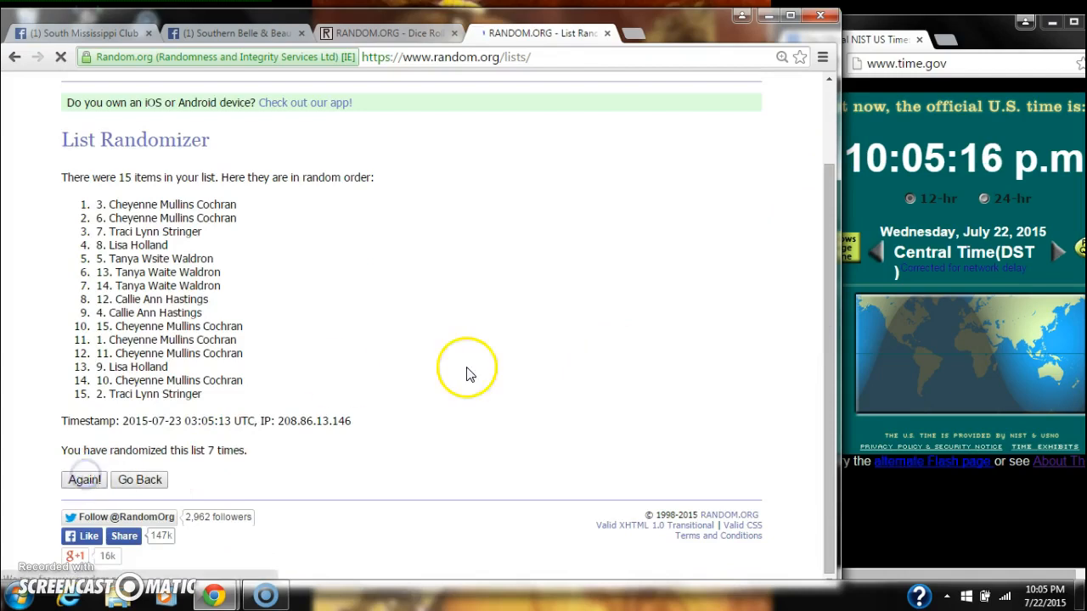
left_click(83, 479)
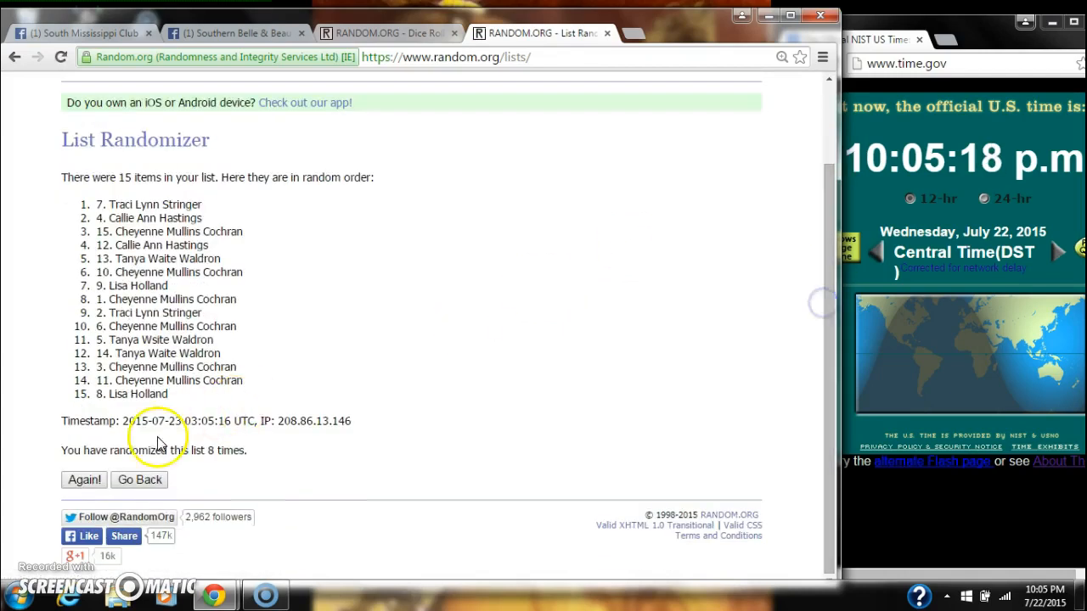
left_click(83, 478)
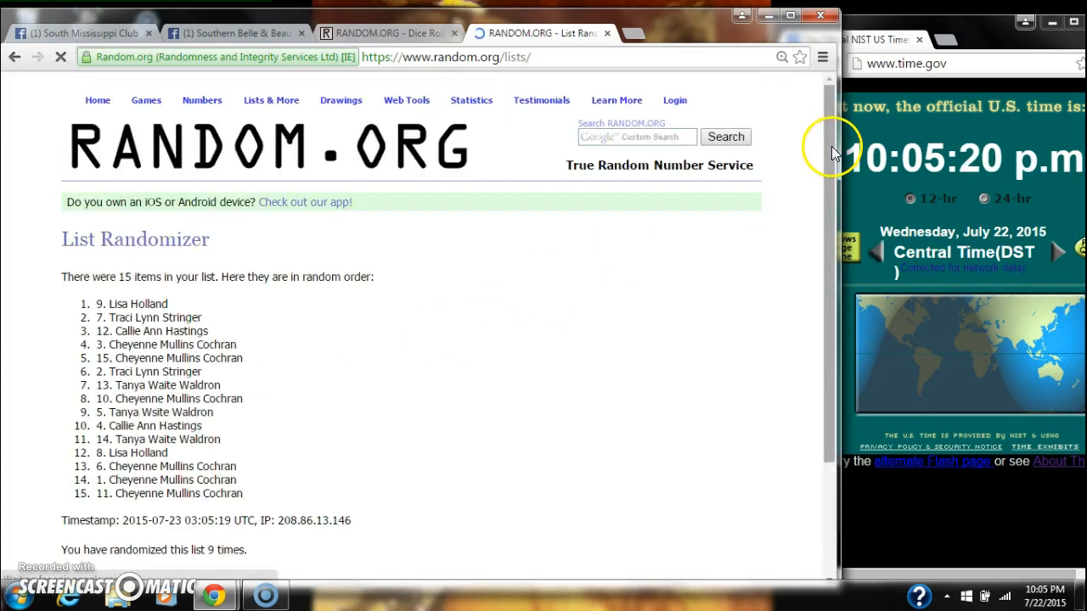
scroll("down", 3)
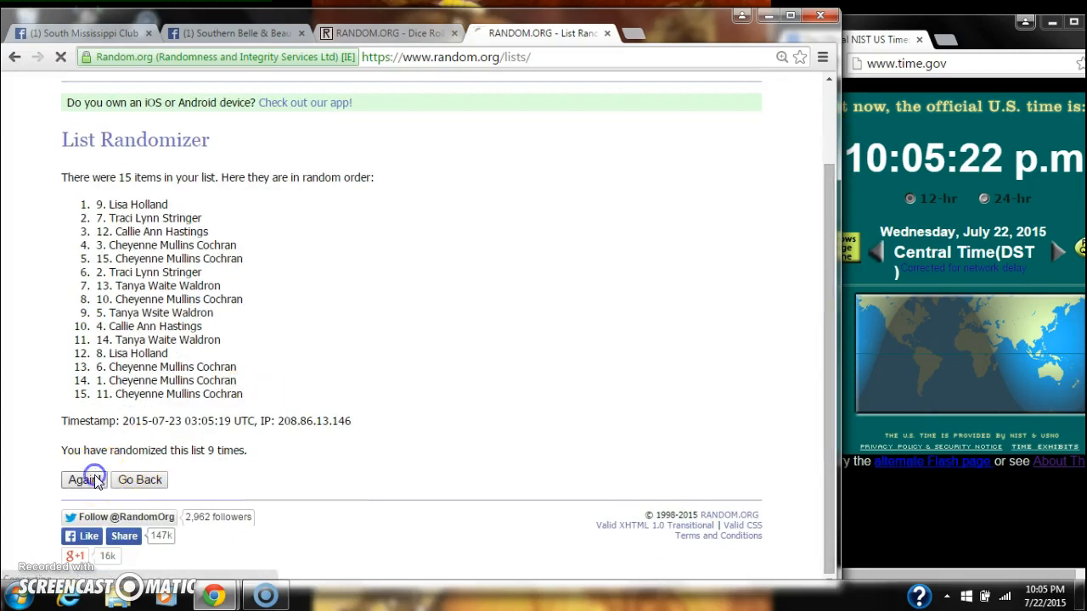
left_click(81, 479)
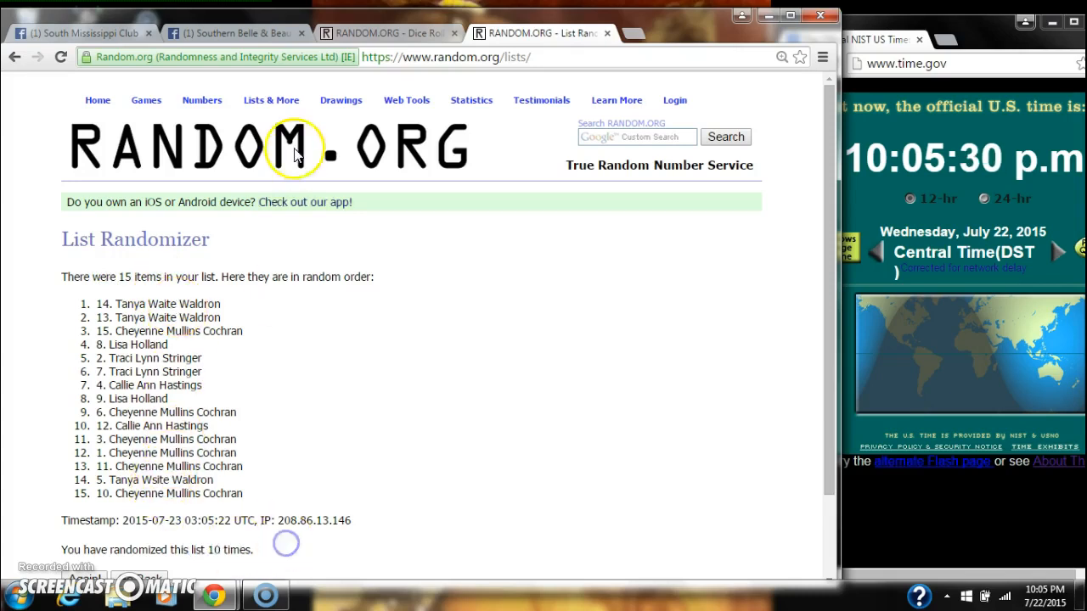
Recheck the dice roll of 11, reshuffle the list an eleventh time, and return to the dice result.
left_click(388, 33)
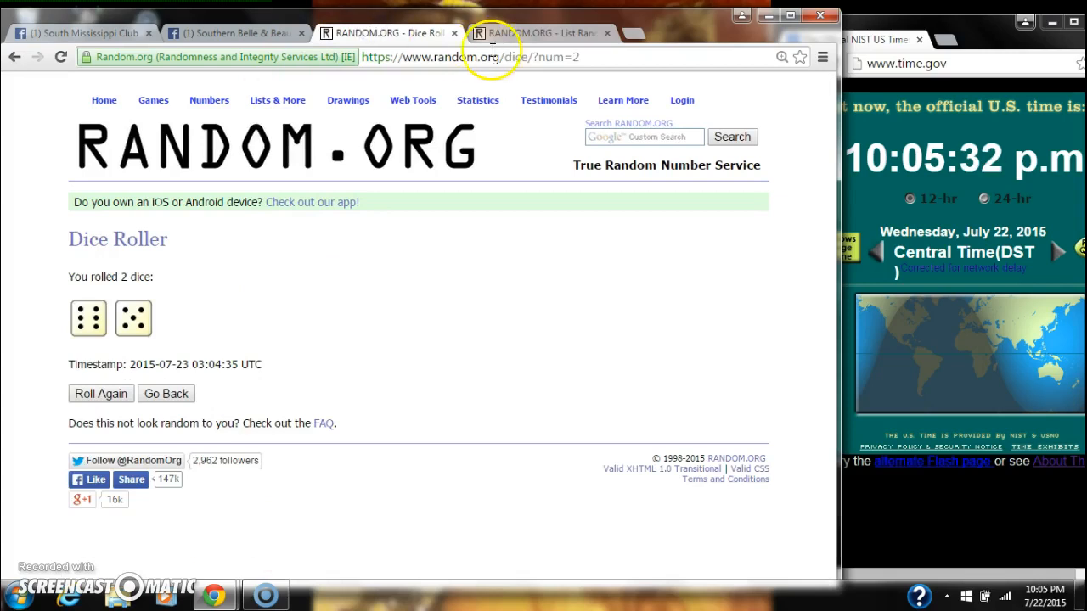
left_click(543, 34)
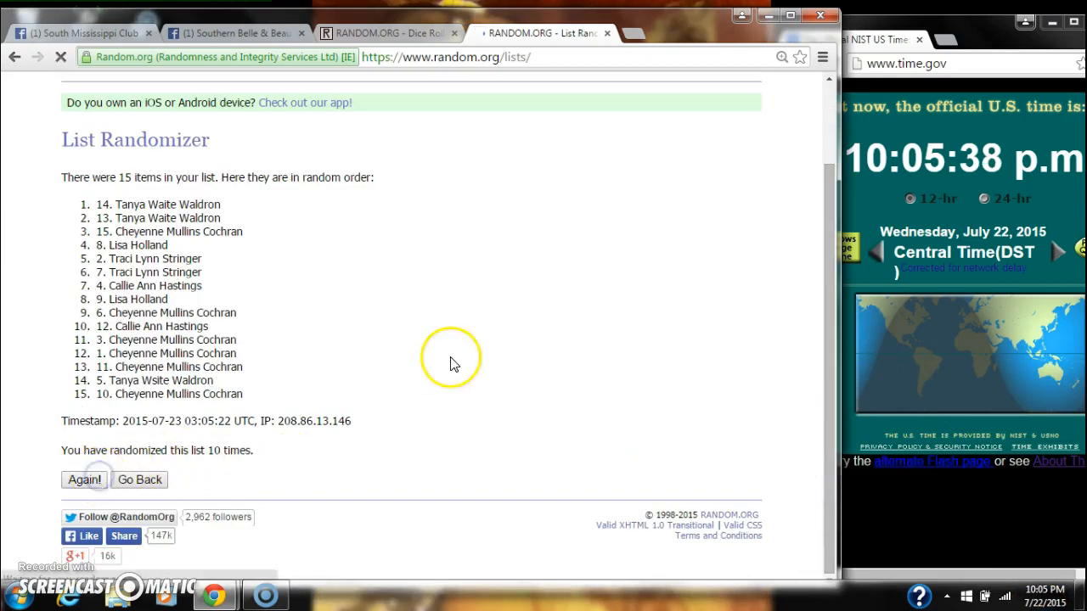
left_click(82, 479)
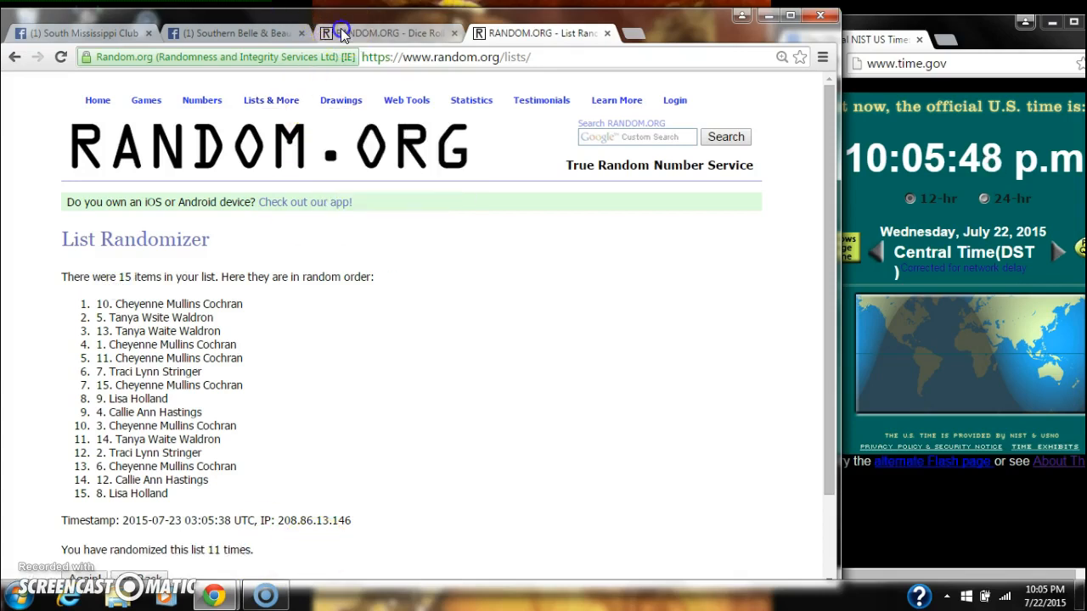
left_click(388, 32)
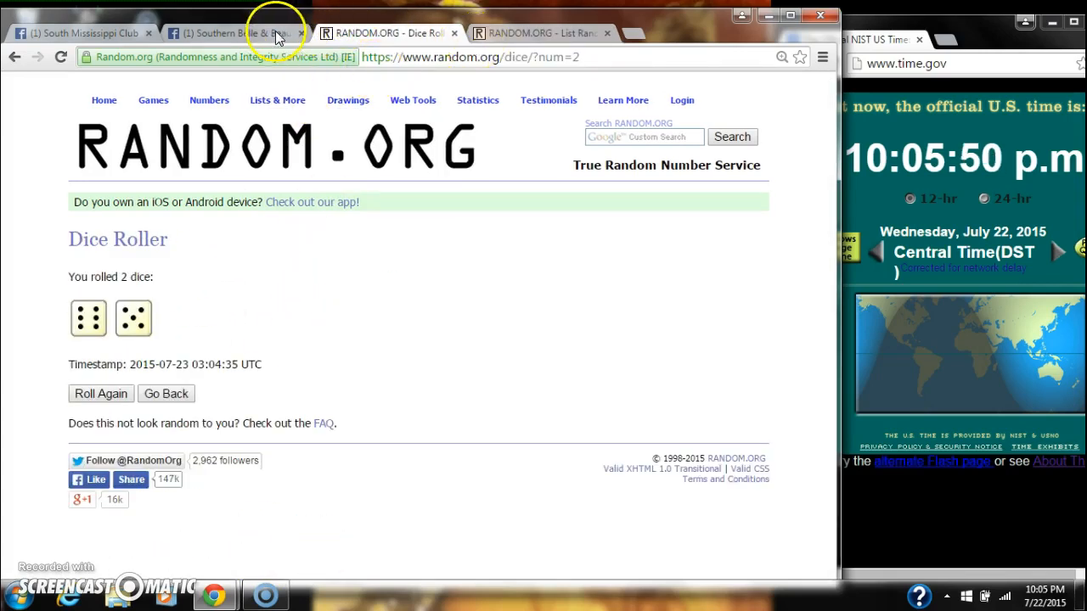
Check the Facebook post's comment thread, then return to the 11-times-randomized list.
left_click(238, 32)
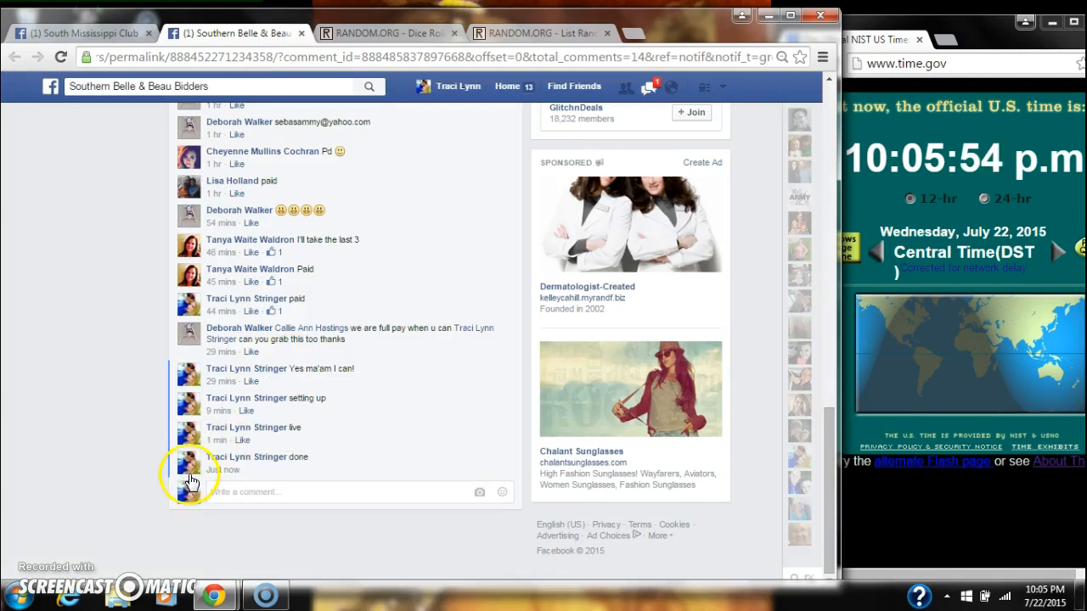
mouse_move(219, 478)
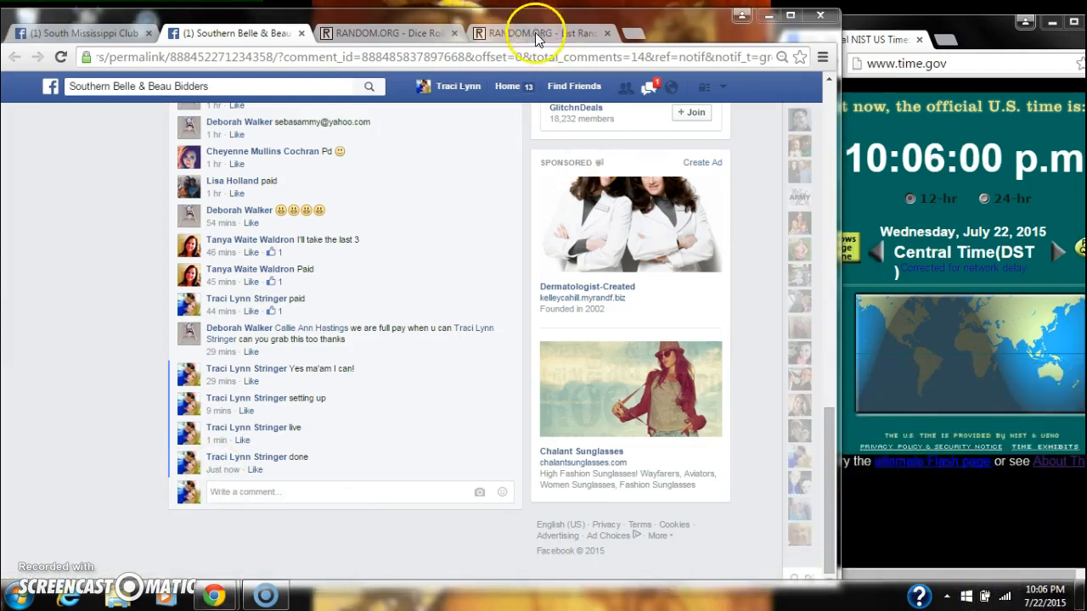
left_click(540, 32)
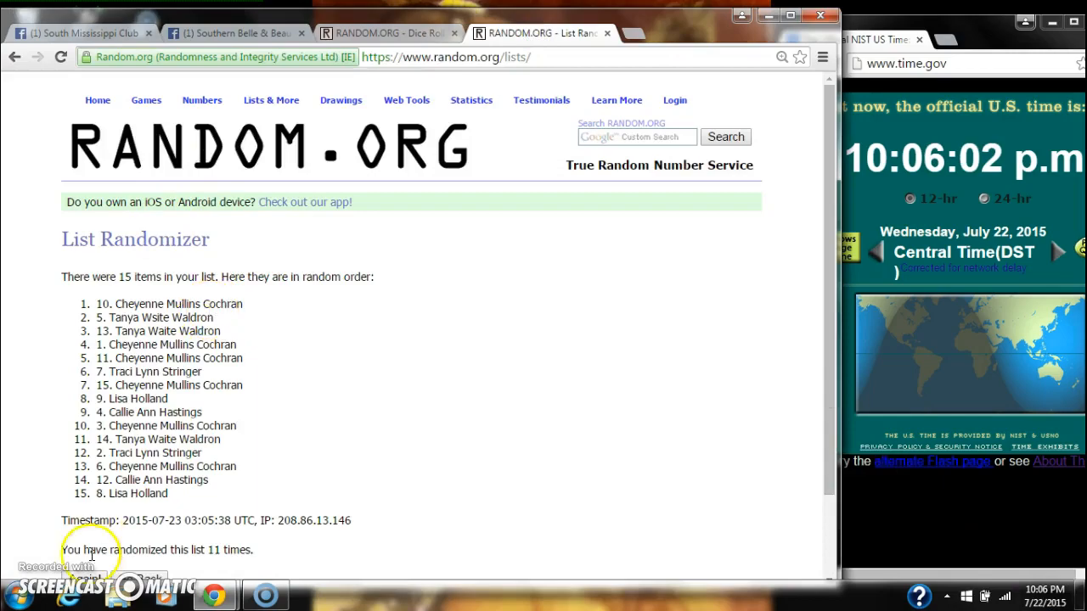